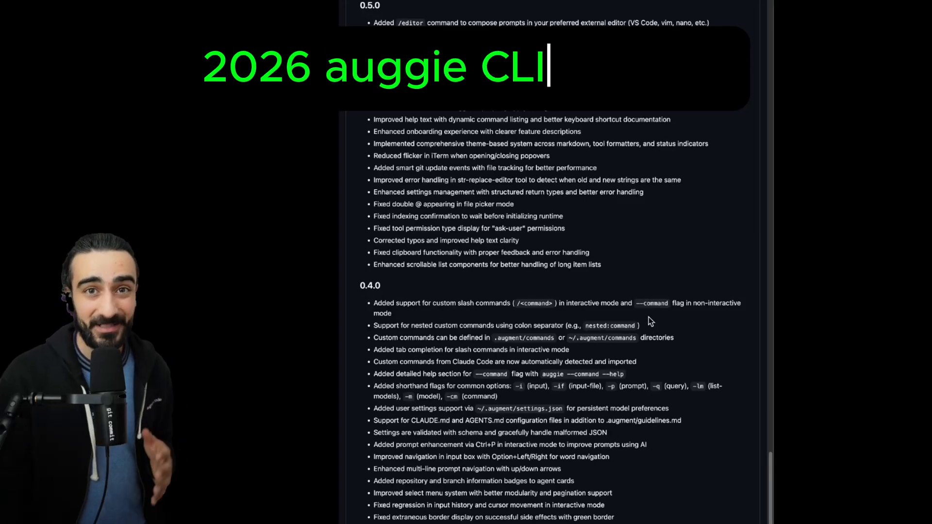
Step: Review the older 0.5.0 and 0.4.0 release notes on the Auggie changelog page
text(updates)
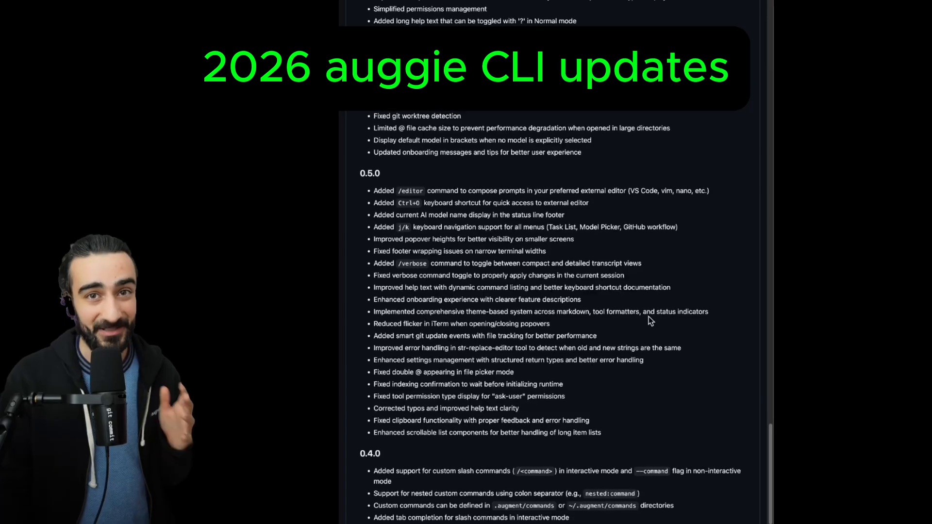
scroll(up, 3)
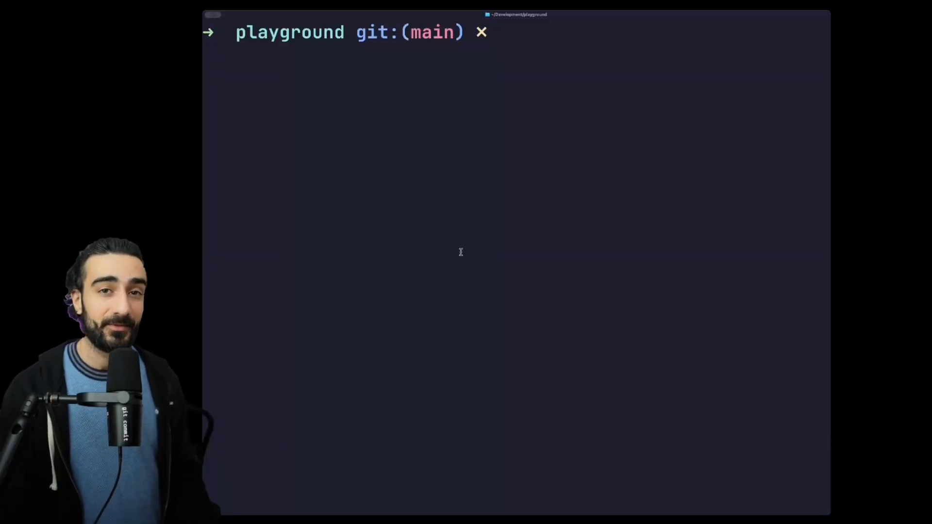
text(auggie --versio)
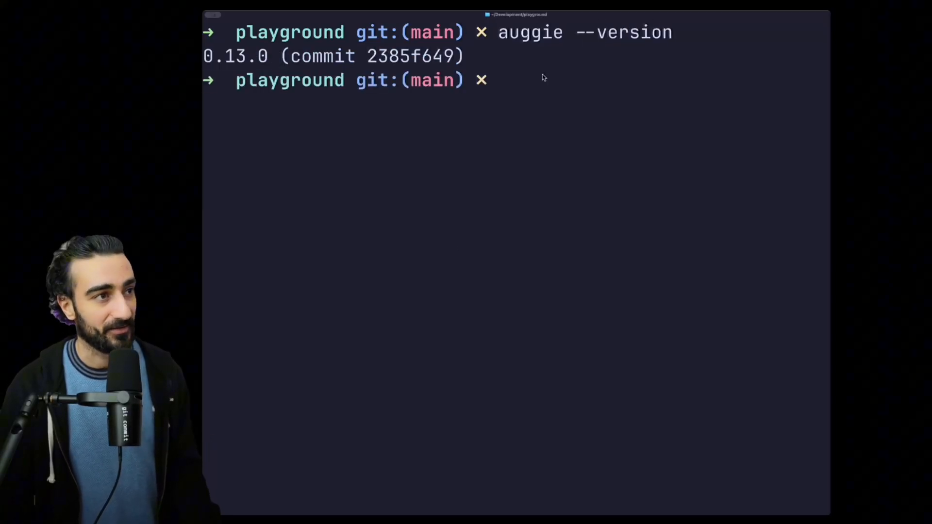
text(npm install -g @augmentcode/auggie)
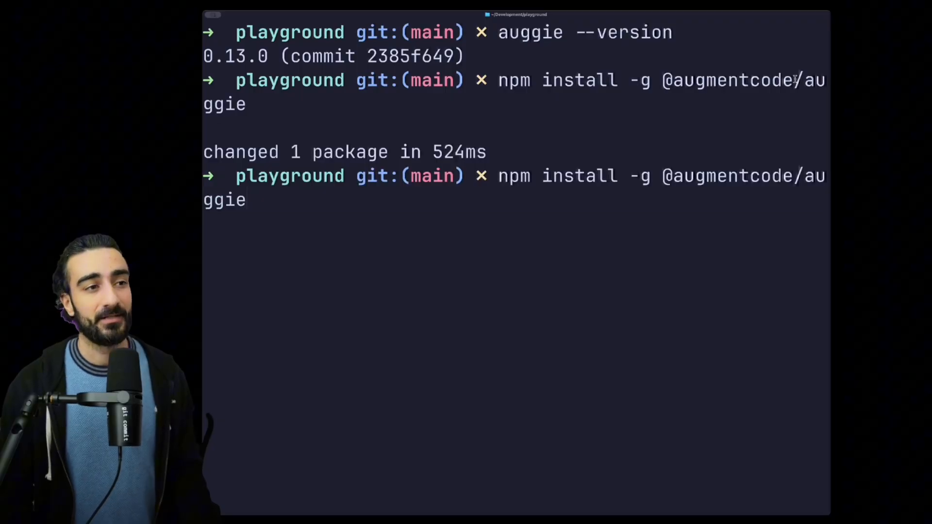
text(@prerelease)
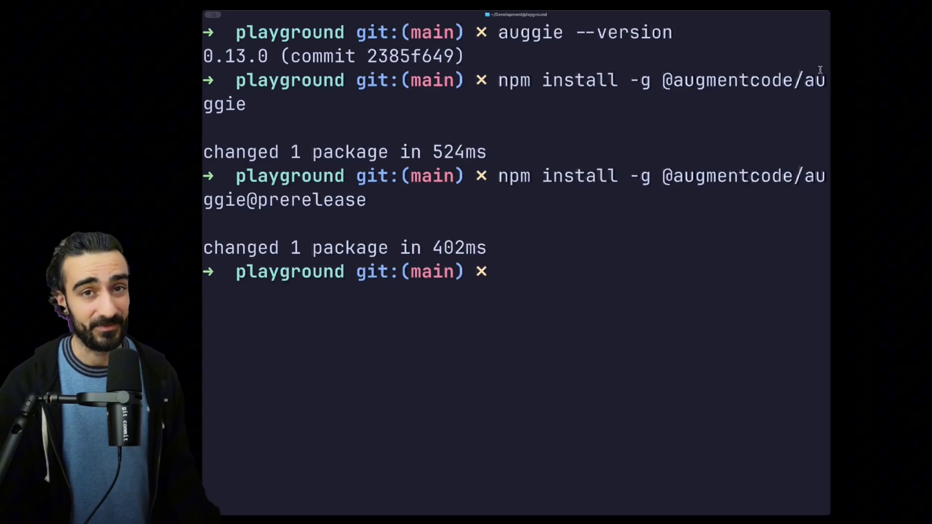
Step: Verify the version now reads 0.13.0-prerelease.15 and rerun the prerelease install
text(auggie --version)
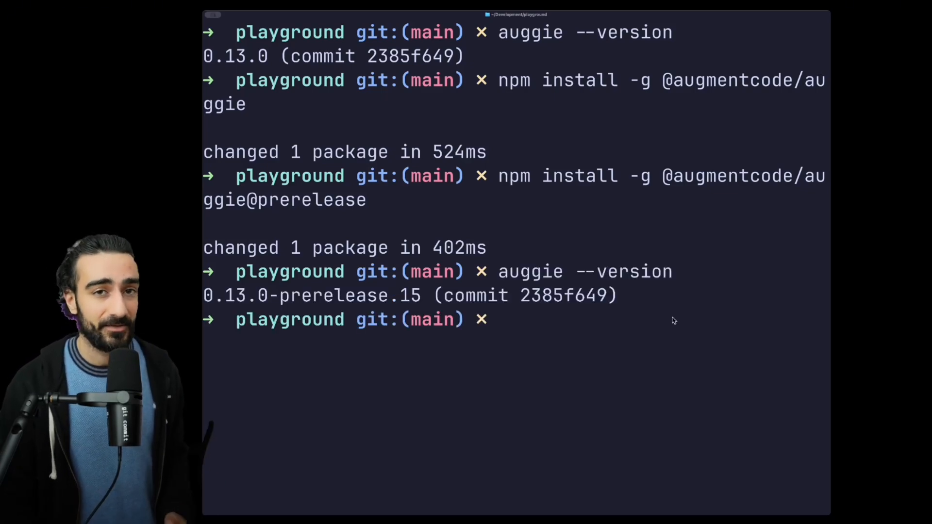
text(npm install -g @augmentcode/auggie@prereleas)
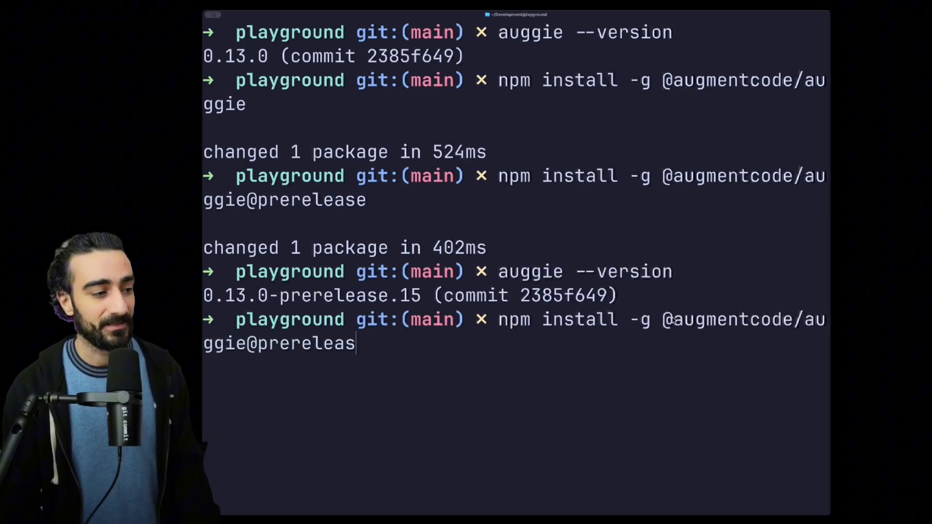
key(Backspace)
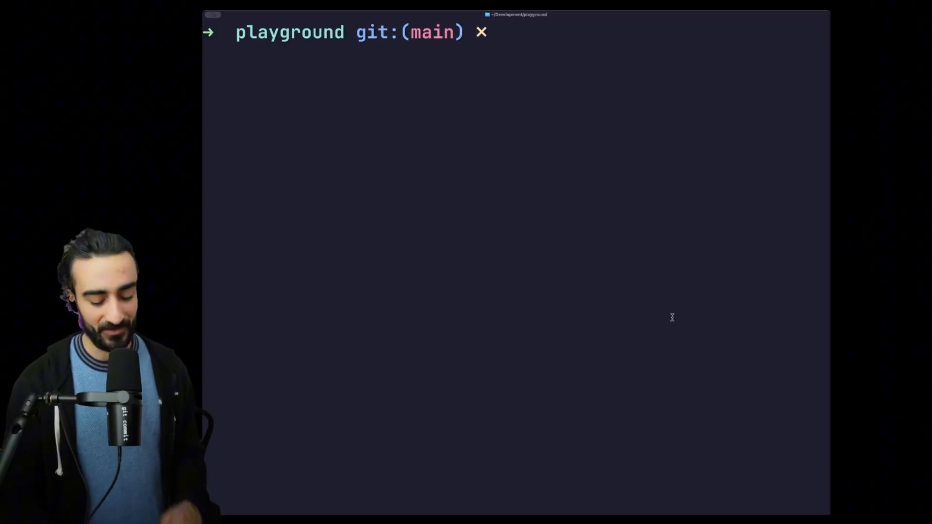
Step: Browse past sessions with /resume, then reopen the most recent conversation via auggie --resume and exit
text(auggie --)
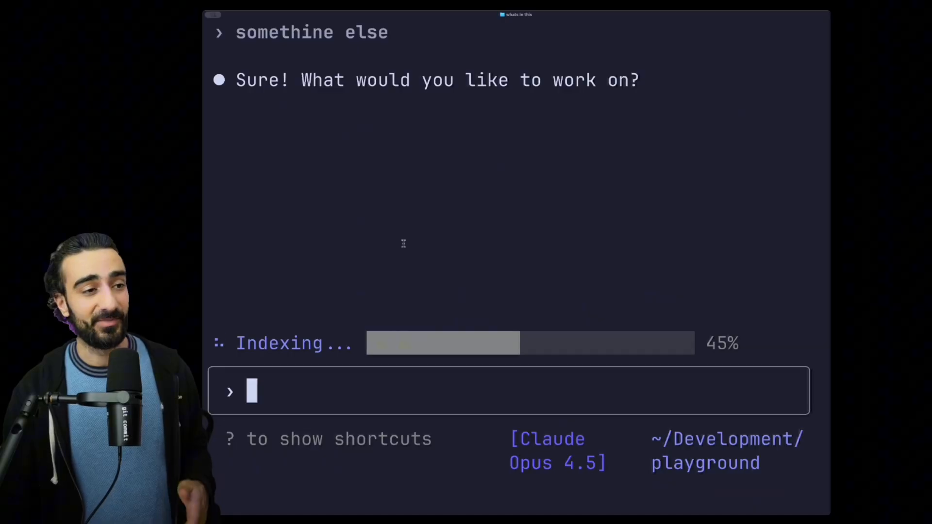
text(/)
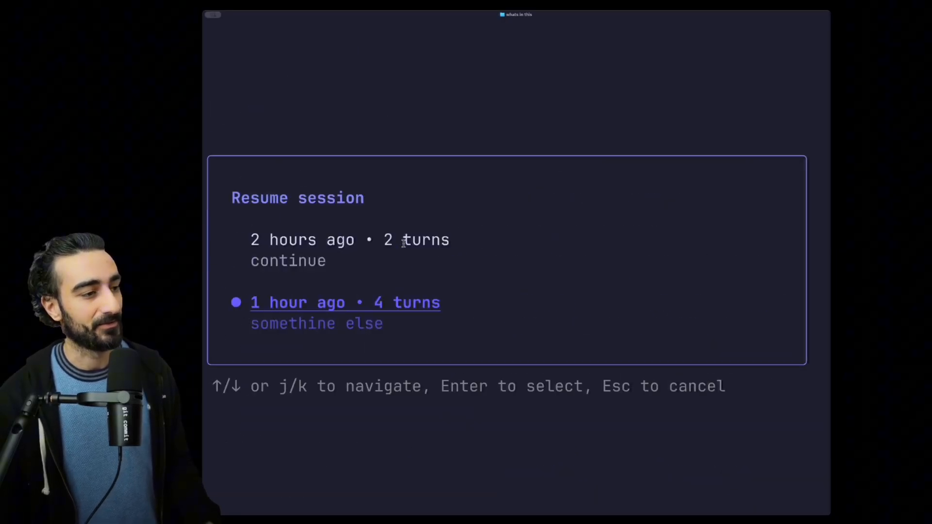
key(Up)
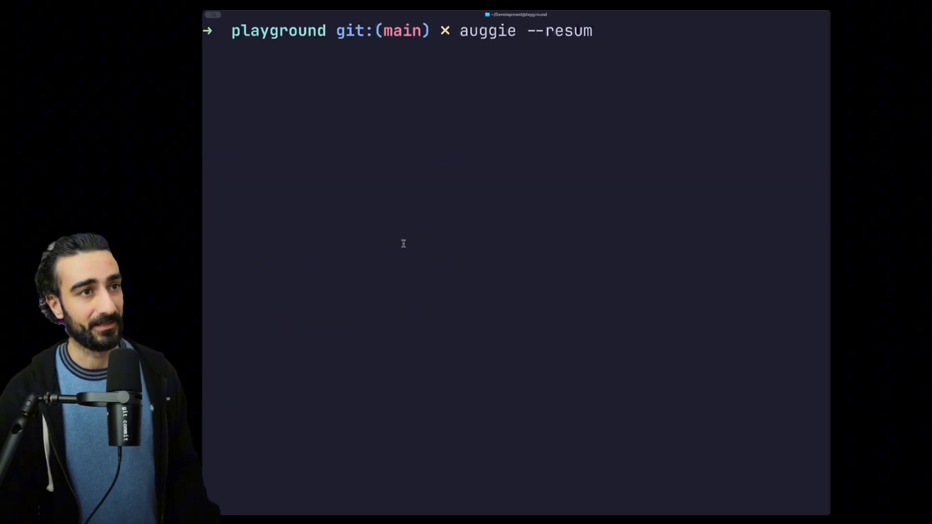
key(Enter)
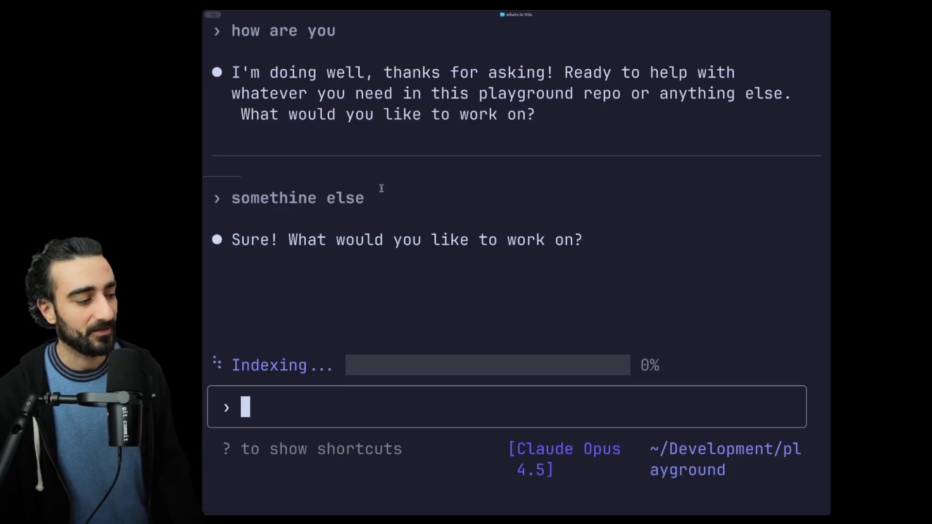
key(Ctrl+C)
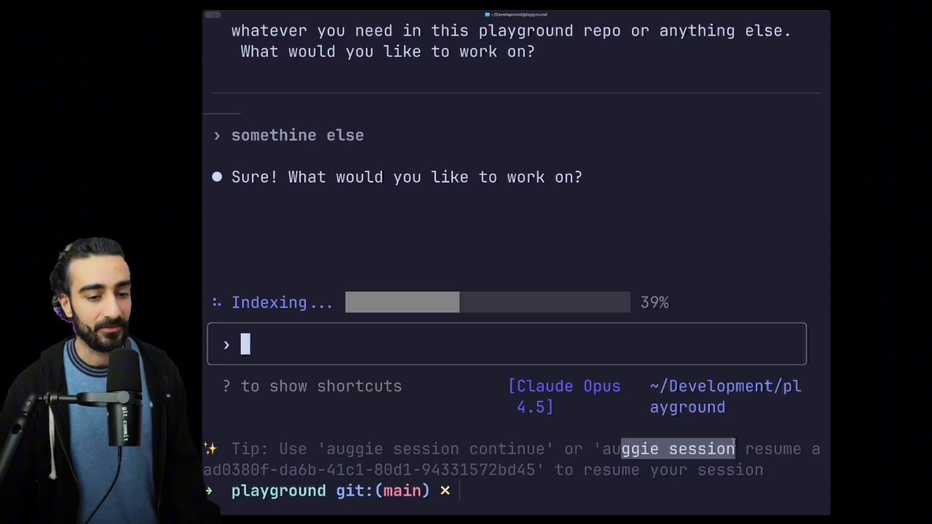
Step: Start Auggie with --continue to pick up the last 'somethine else' session
text(auggie)
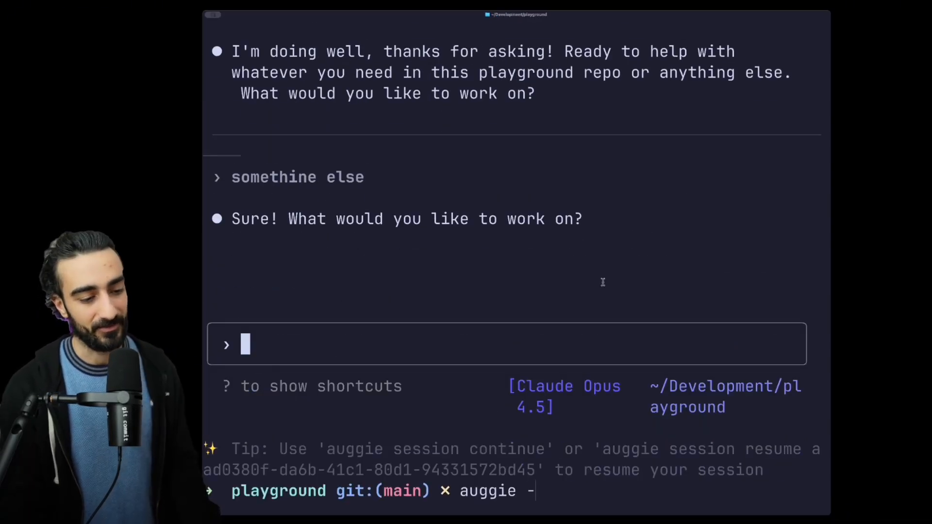
text(-continue)
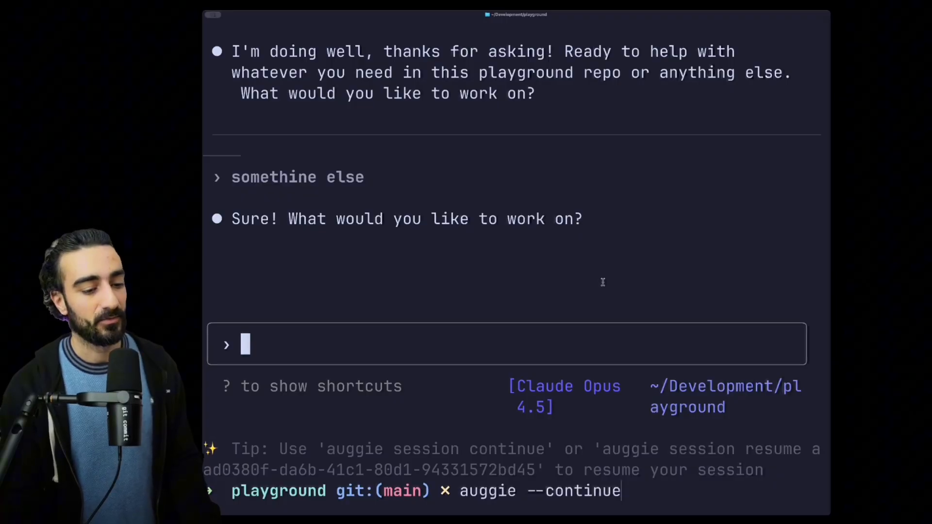
key(Enter)
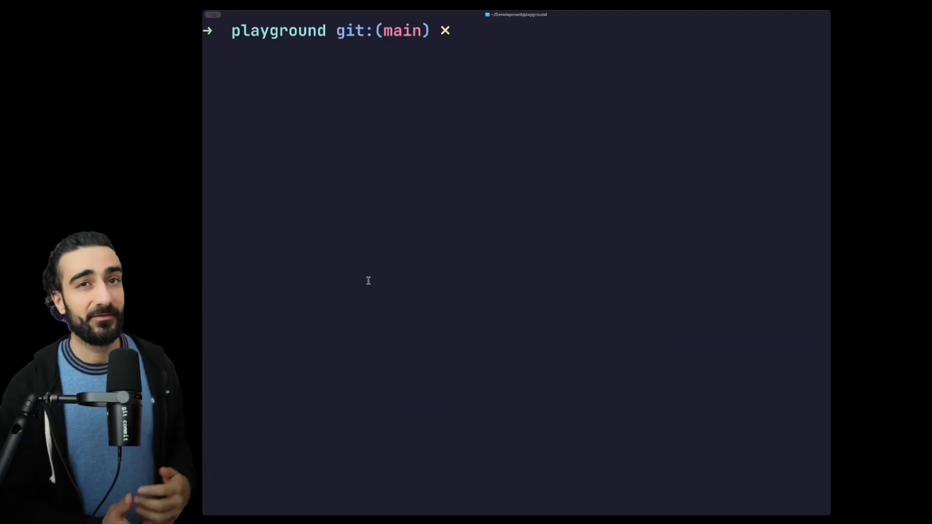
text(ks)
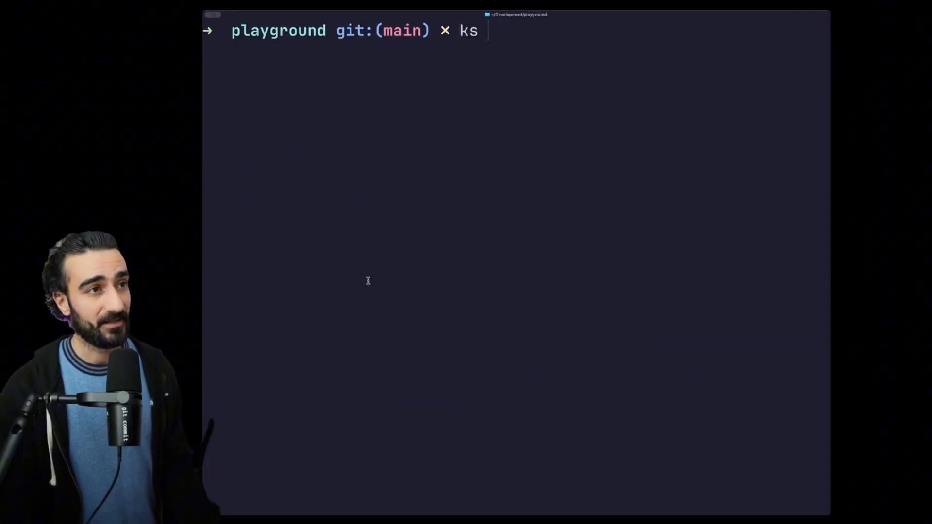
text(ls ~/.)
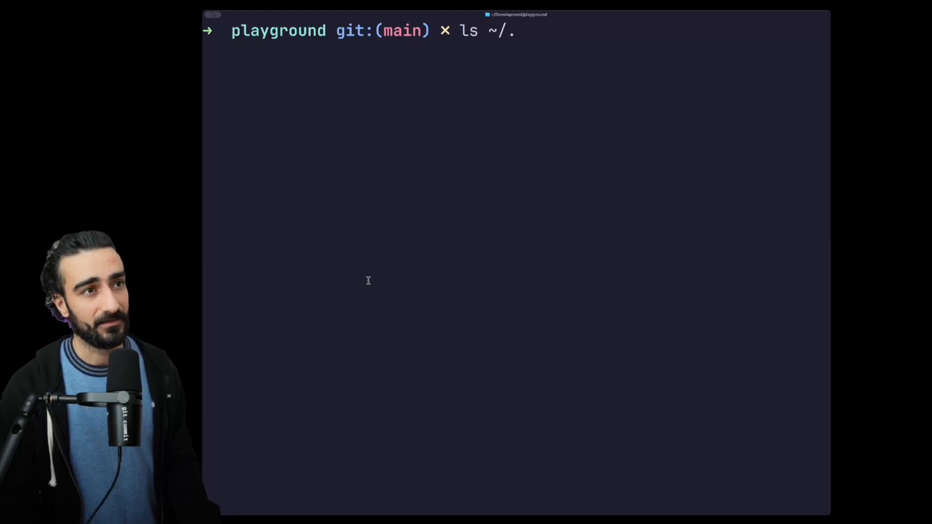
text(augment/)
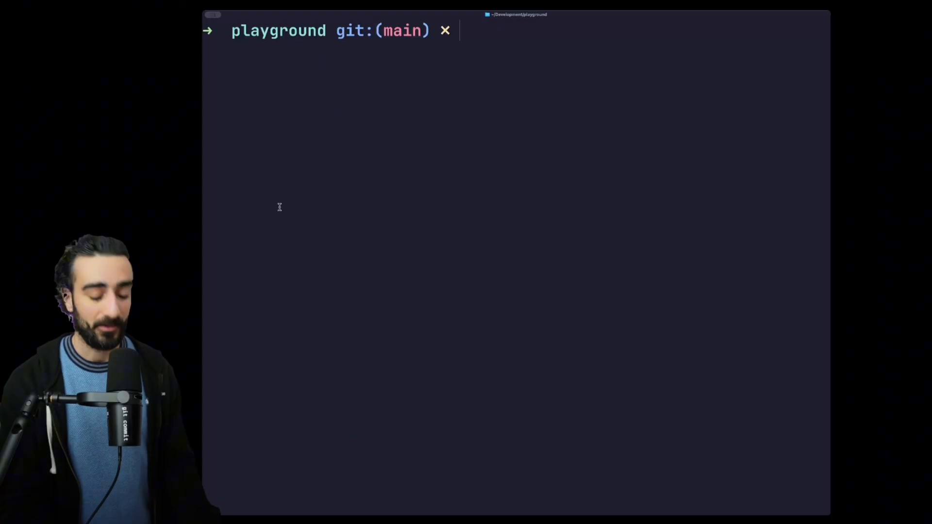
text(auggie)
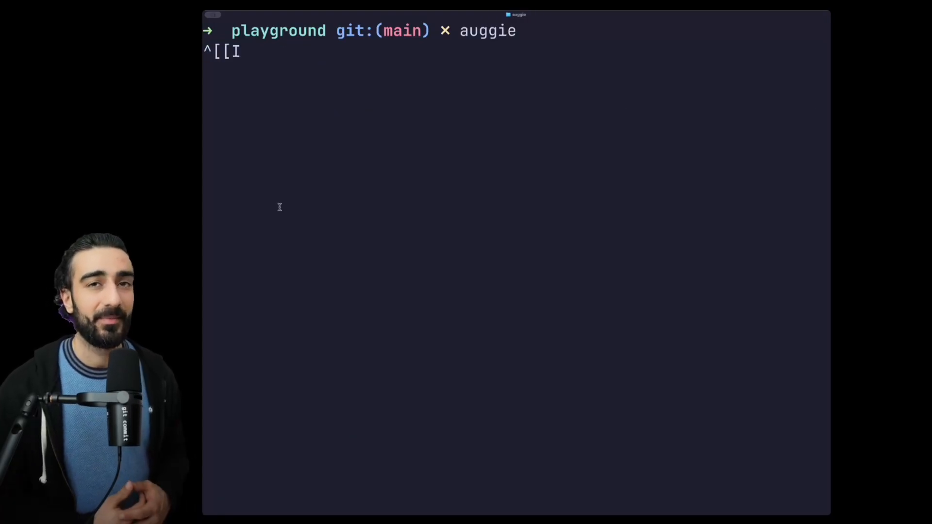
key(Enter)
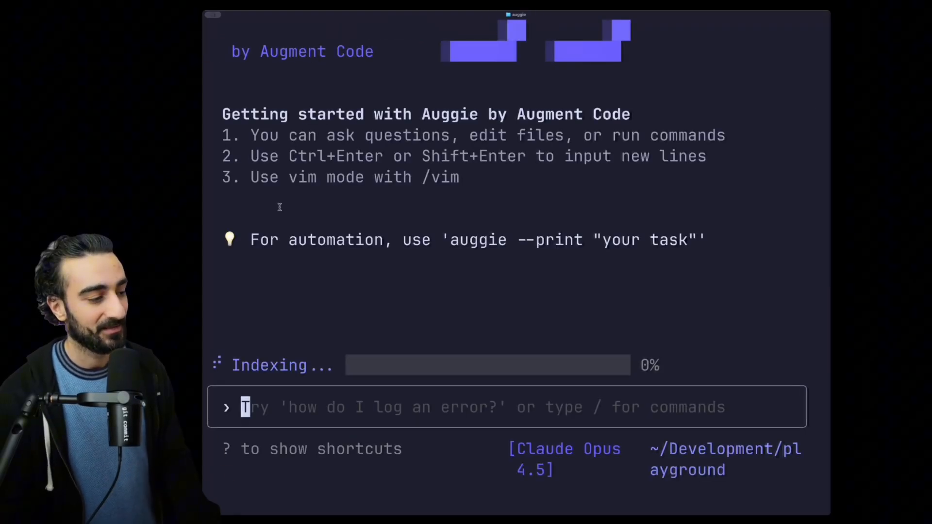
text(i)
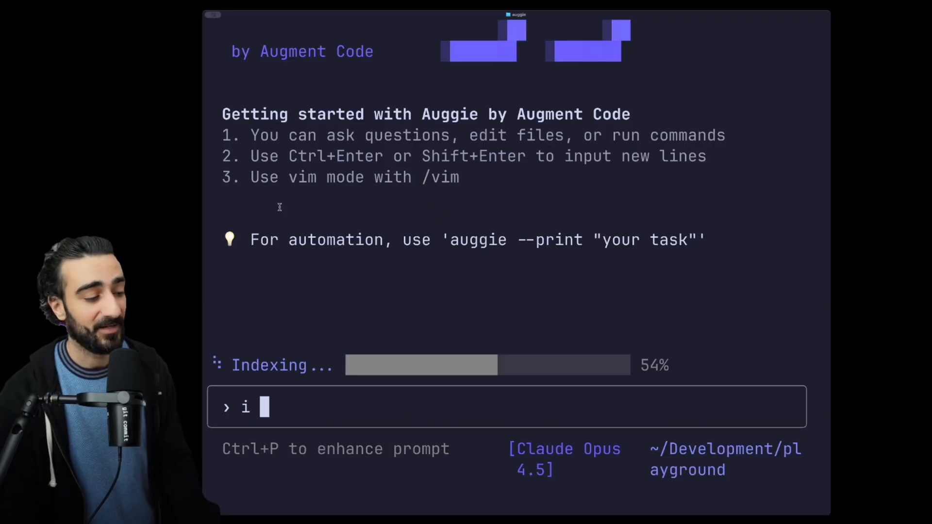
text(write most of my prompts)
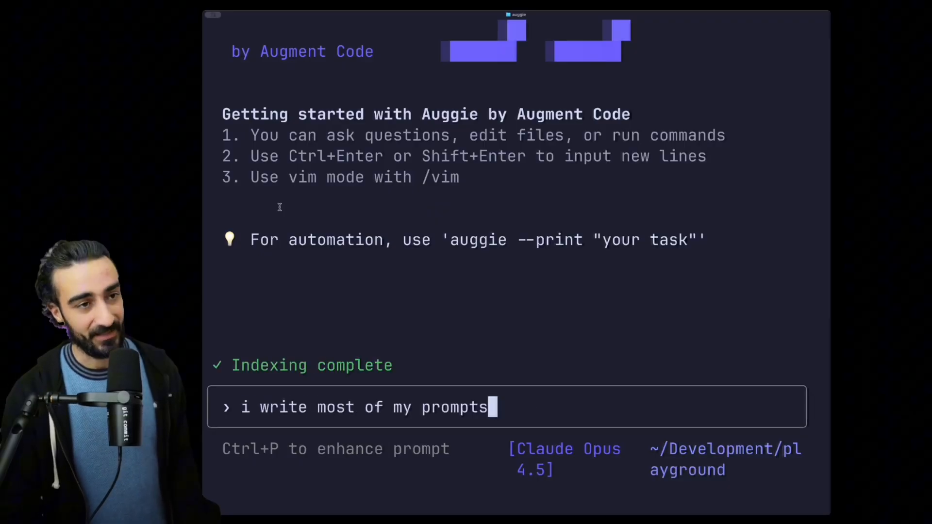
key(ctrl+o)
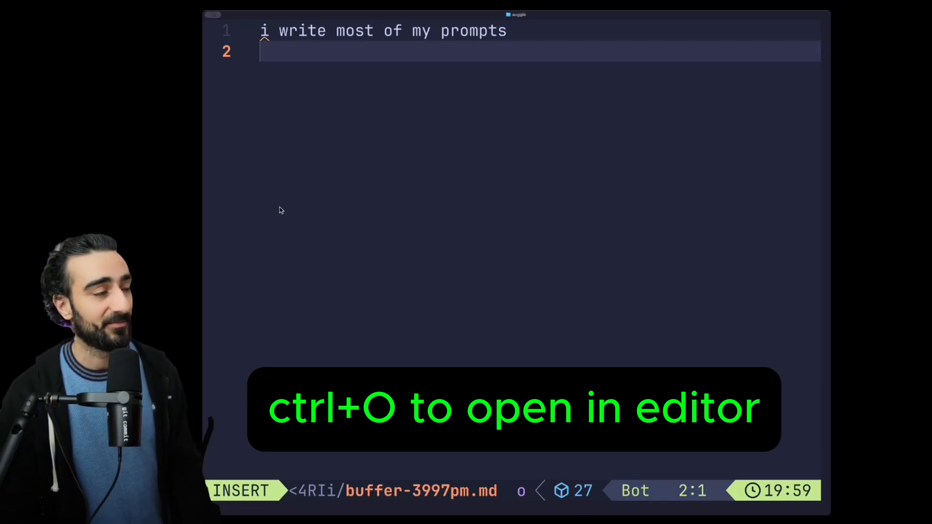
text(i can do neovim stufrf)
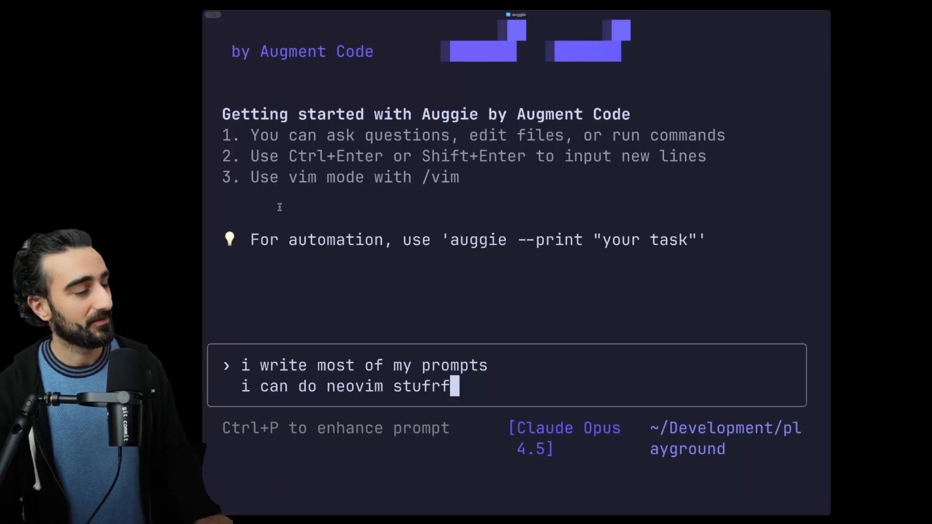
key(BackSpace)
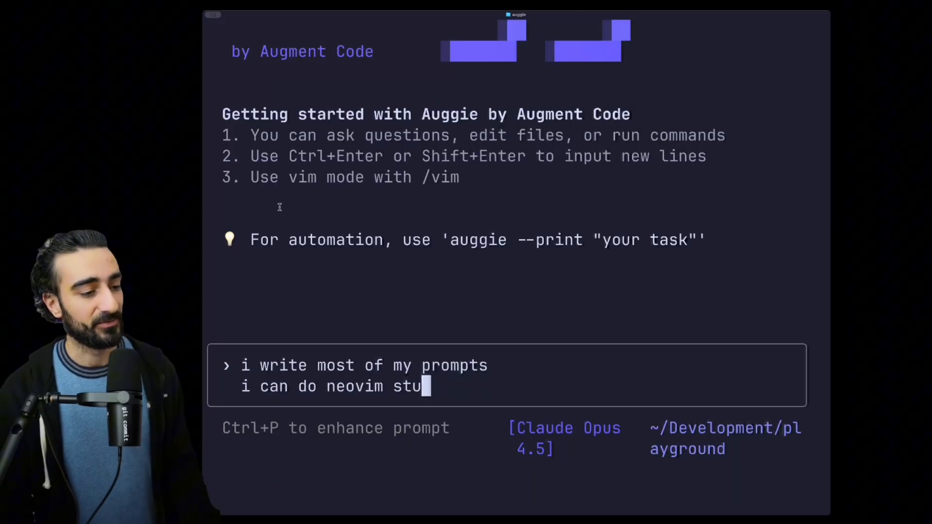
key(Backspace)
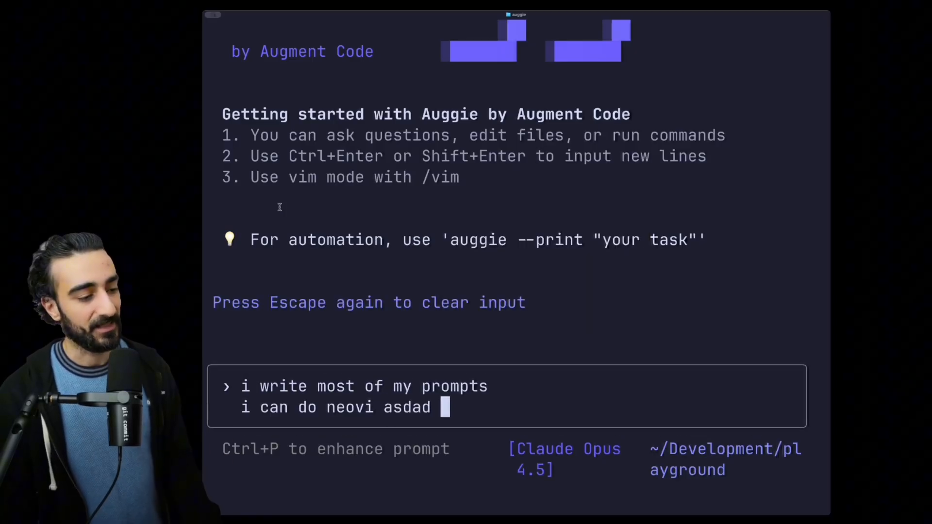
key(Escape)
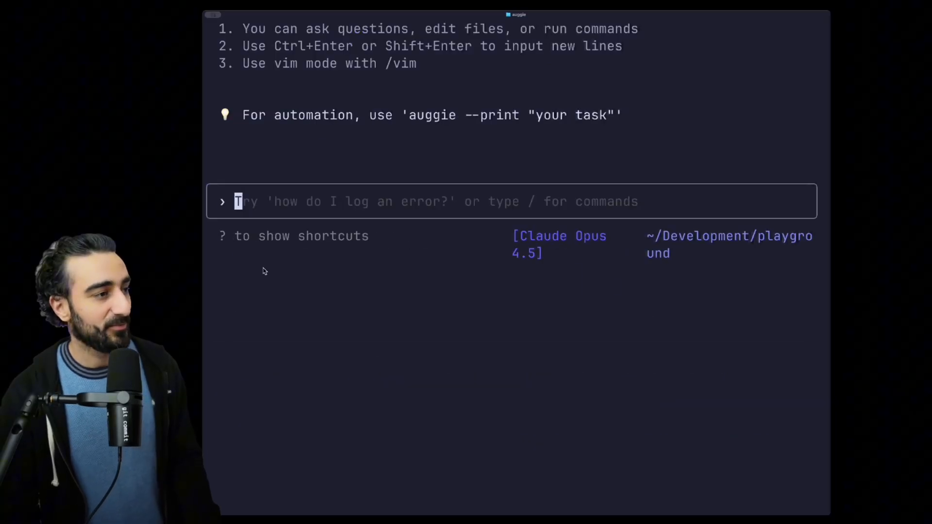
Step: Switch Auggie into ask mode with /ask
text(/ask)
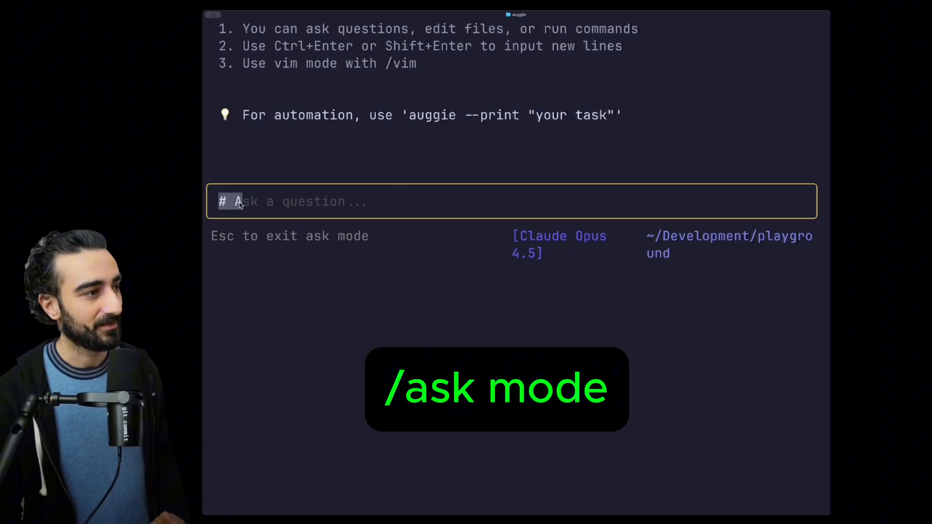
mouse_move(369, 347)
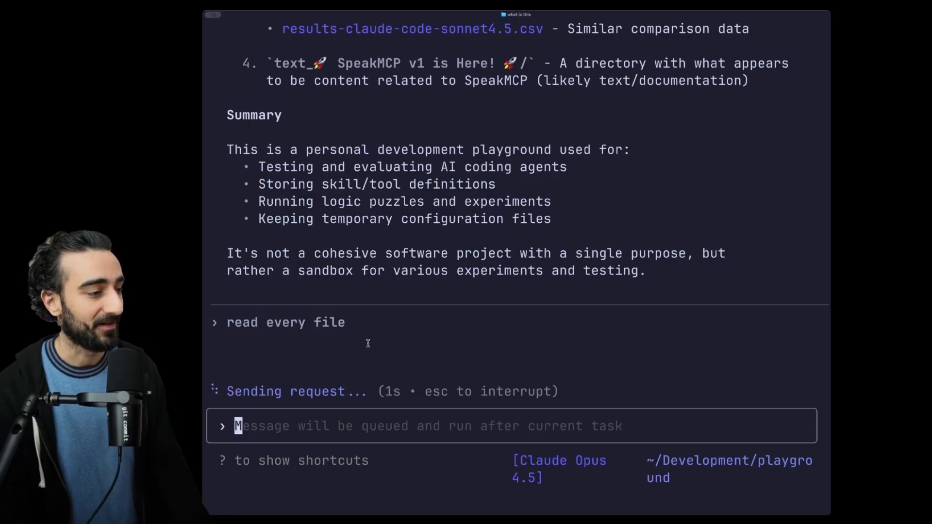
Step: Queue a 'write hello world in console' request behind the running read-every-file task
text(write)
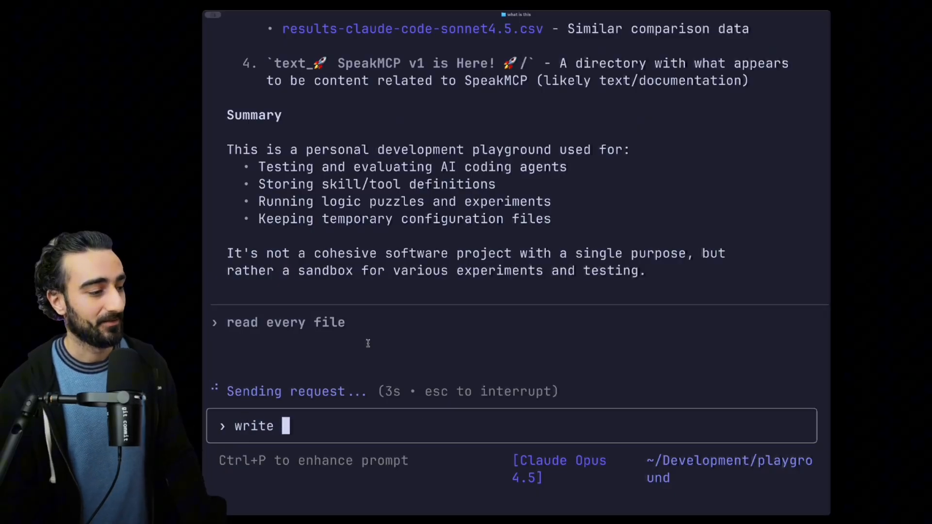
text(hello world in cons)
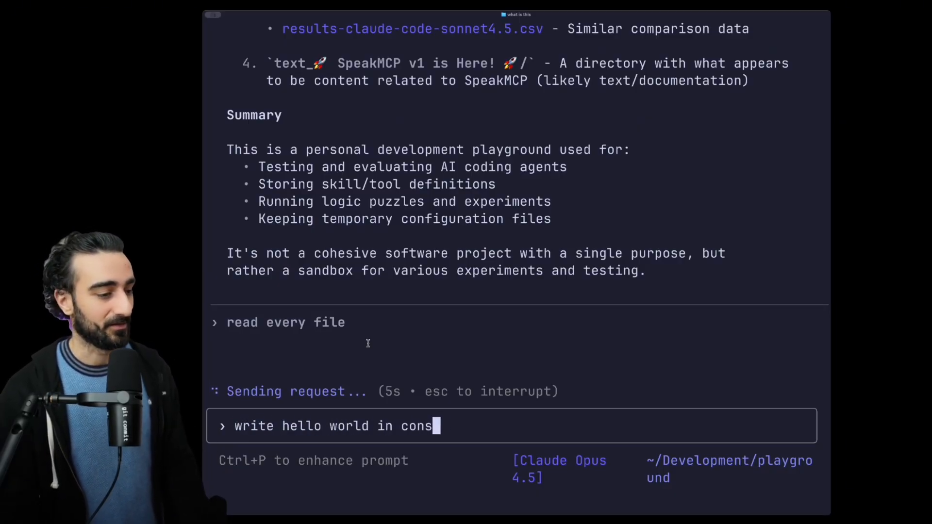
key(Enter)
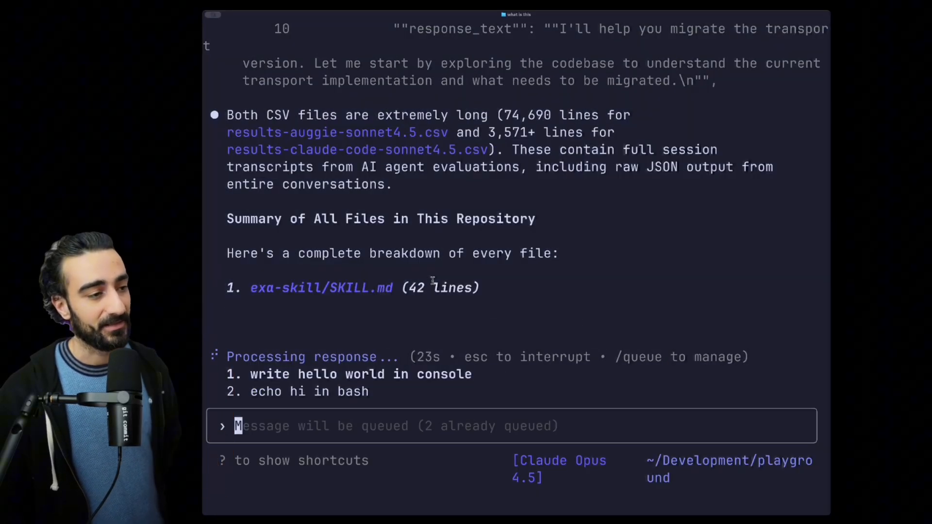
Step: Review the file-by-file breakdown response and begin the echo hi request
scroll(down, 3)
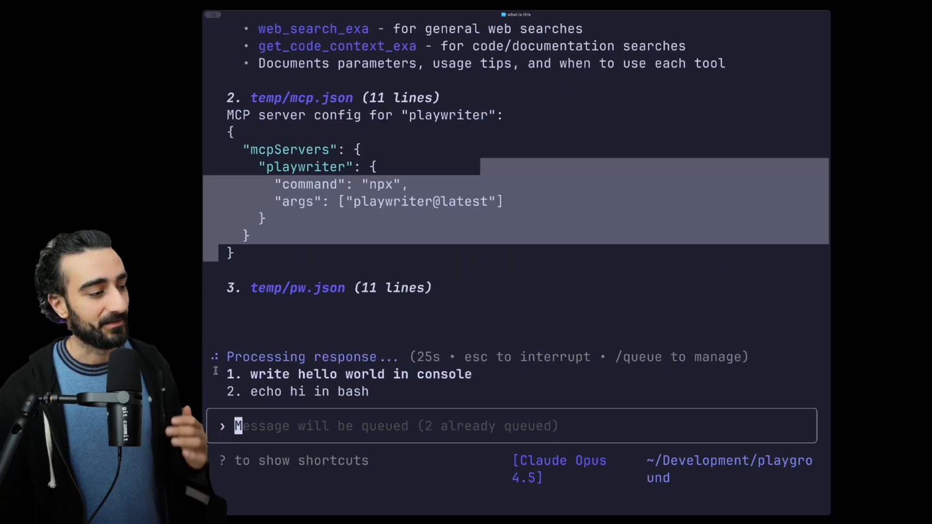
scroll(down, 3)
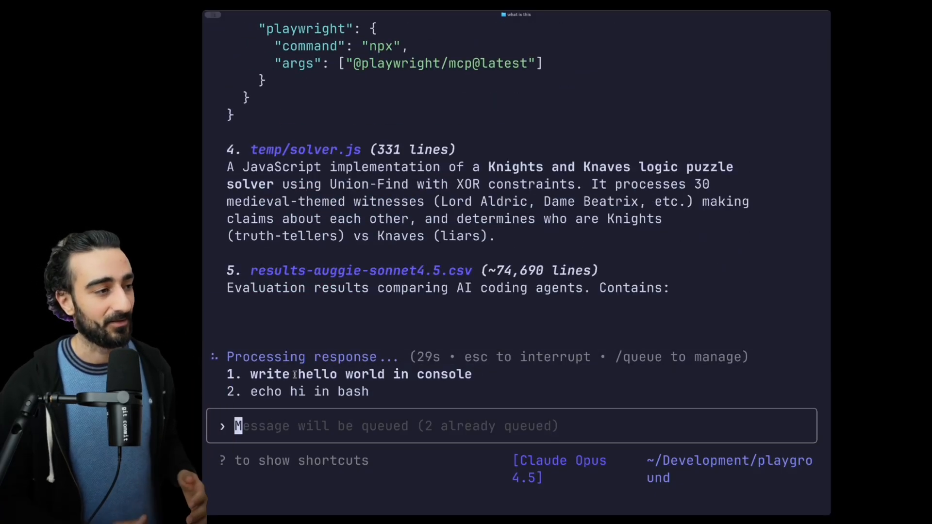
scroll(down, 3)
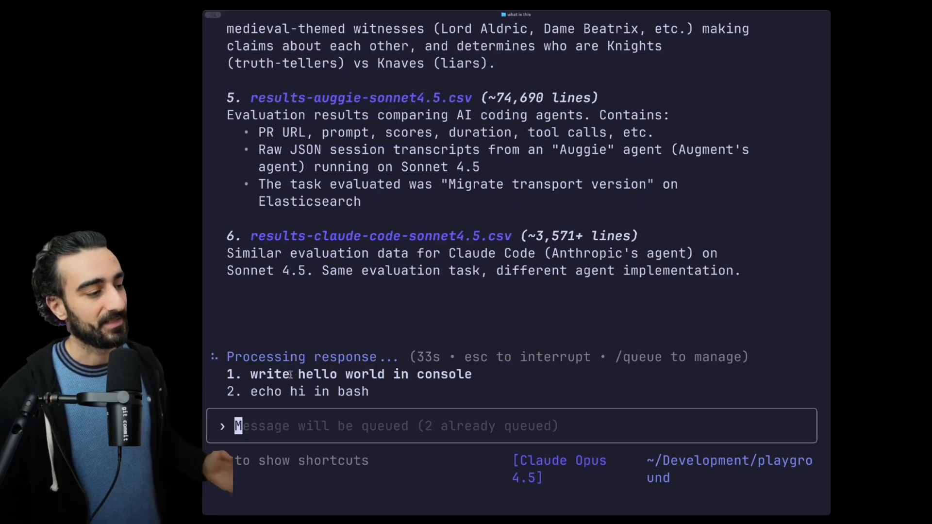
scroll(down, 3)
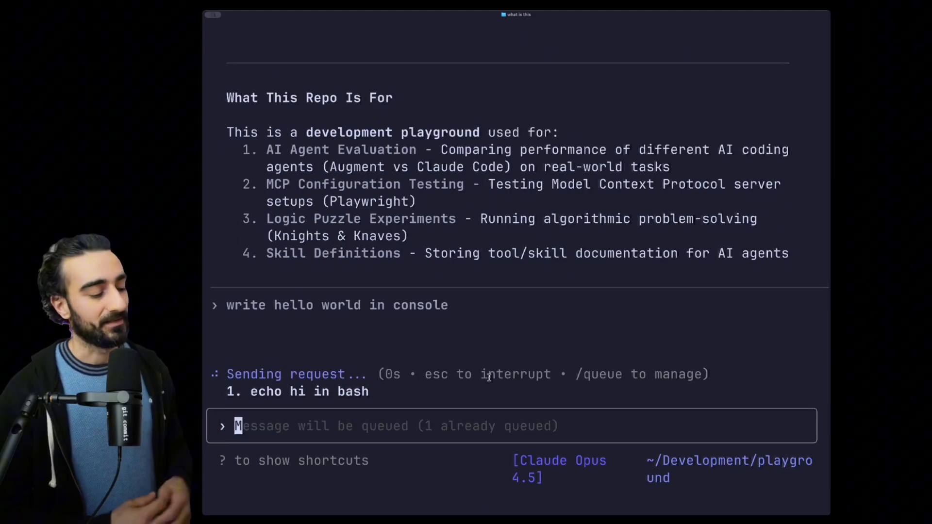
text(as)
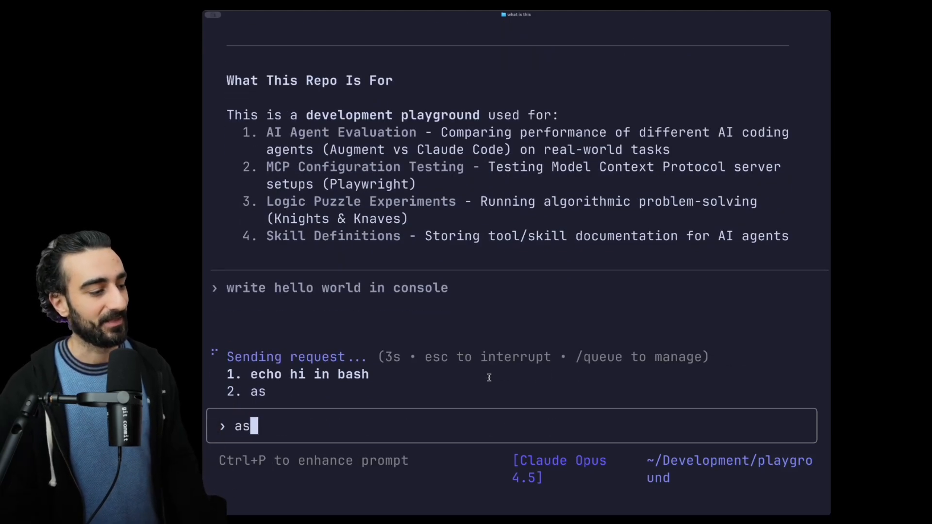
Step: Enter queue mode with /queue to manage the pending messages
text(/qu)
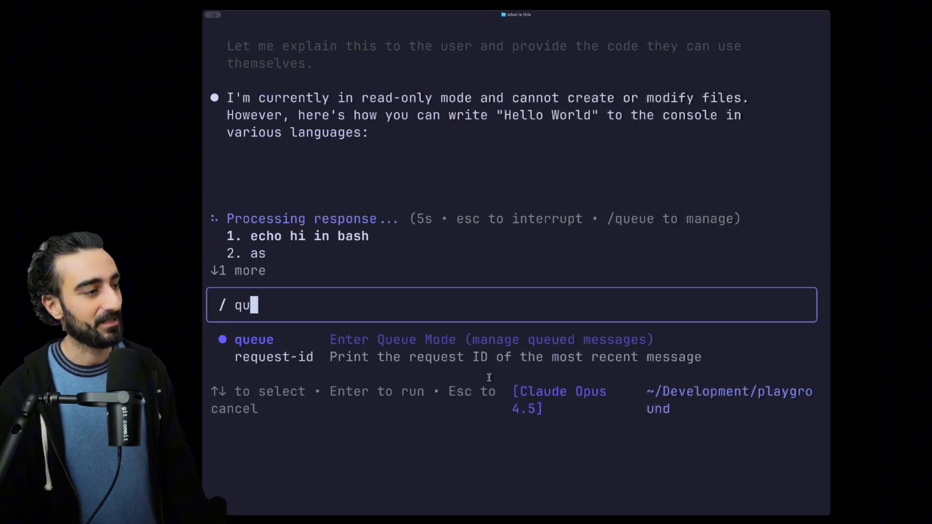
key(Enter)
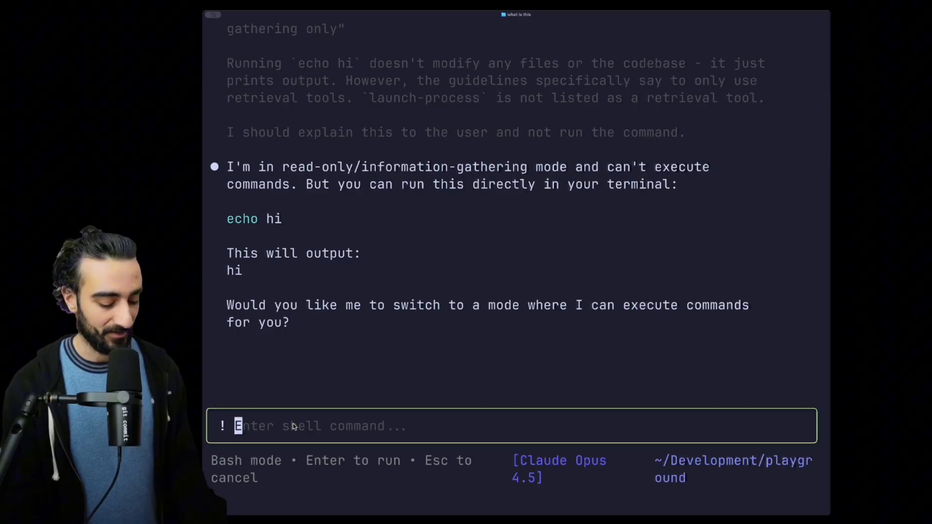
Step: Run echo "hello" directly in bash mode, then bring up the slash-command list
text(echo "hello")
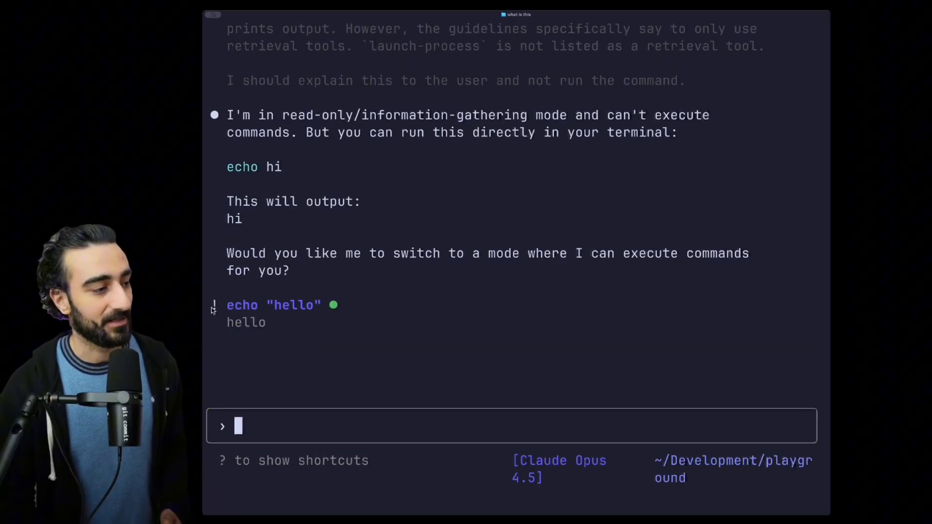
mouse_move(309, 383)
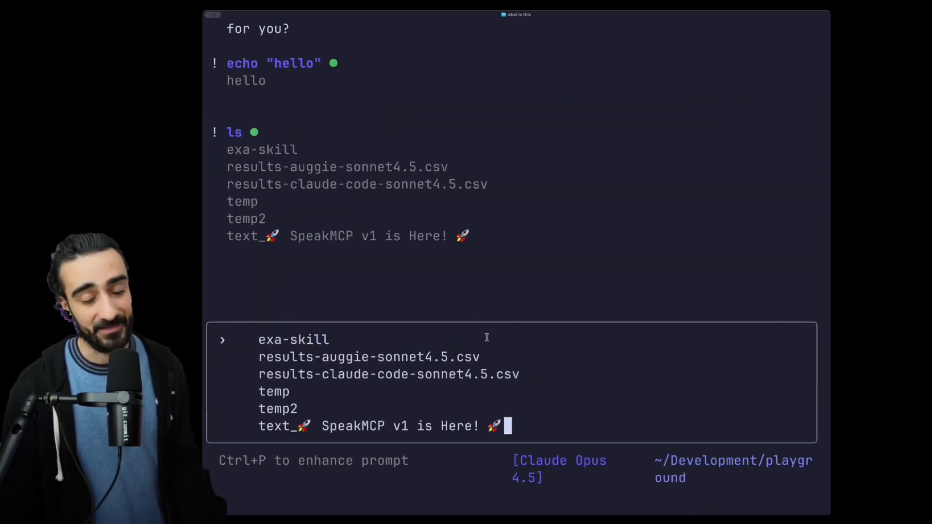
text(/)
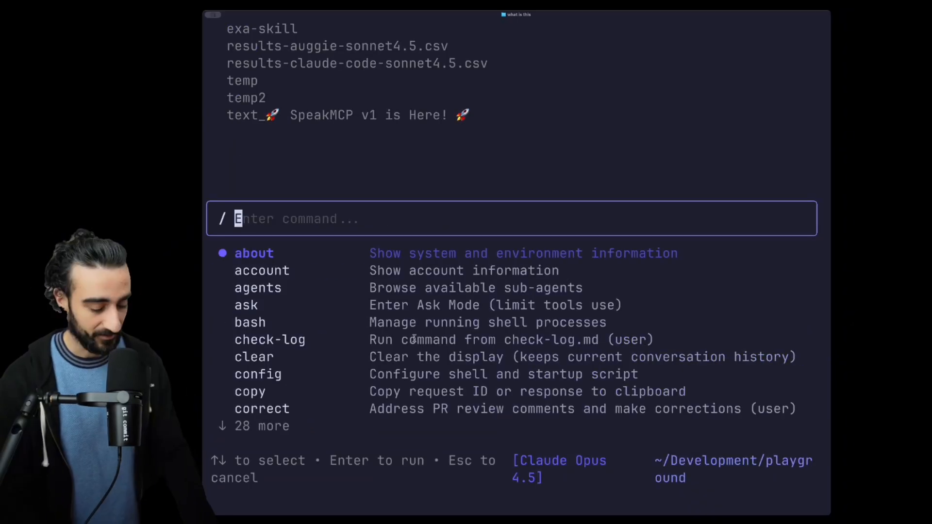
Step: Filter the slash-command list for the bash-related commands
text(bas)
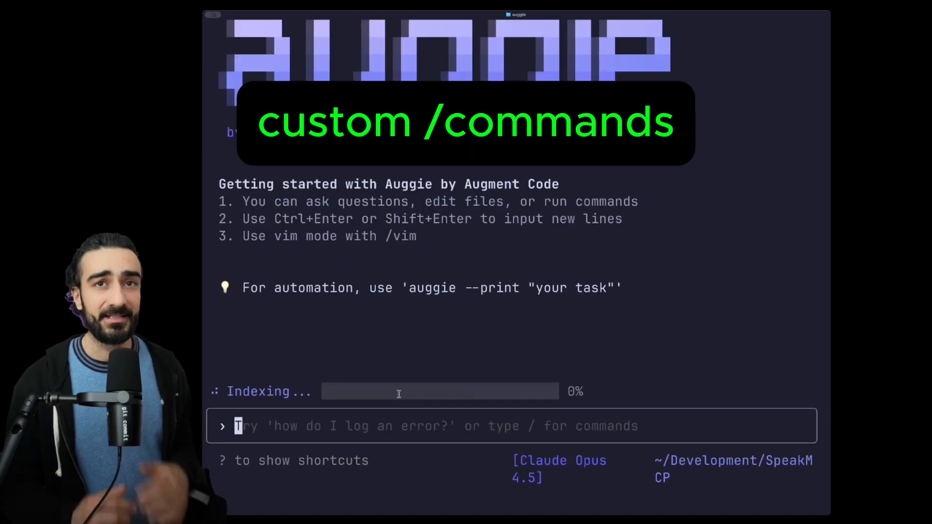
Step: Exit the interrupted Auggie session back to the shell
text(/)
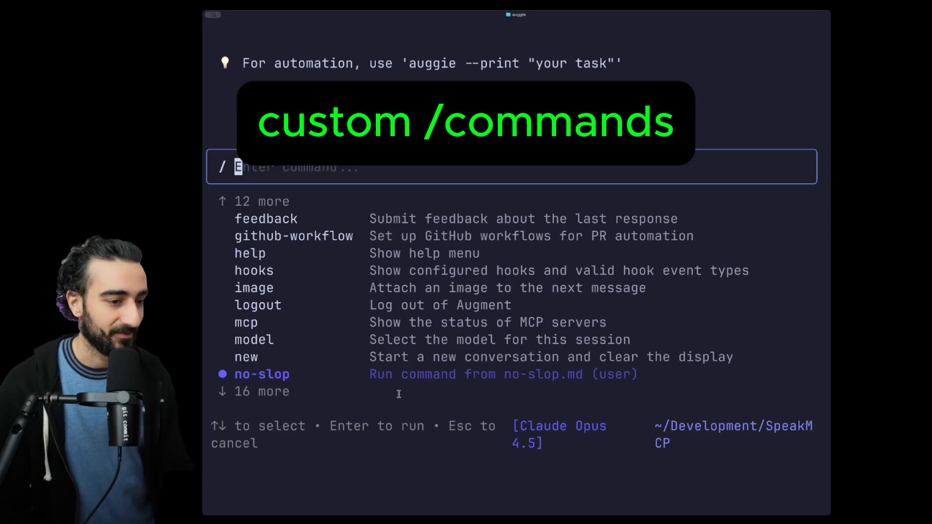
key(Enter)
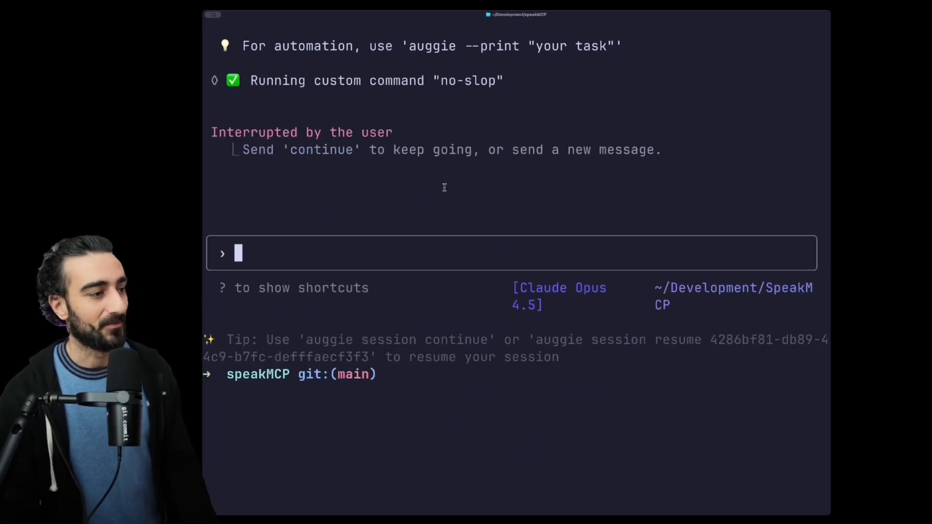
Step: Open ~/.augment/commands/no-slop.md in vim
text(vim)
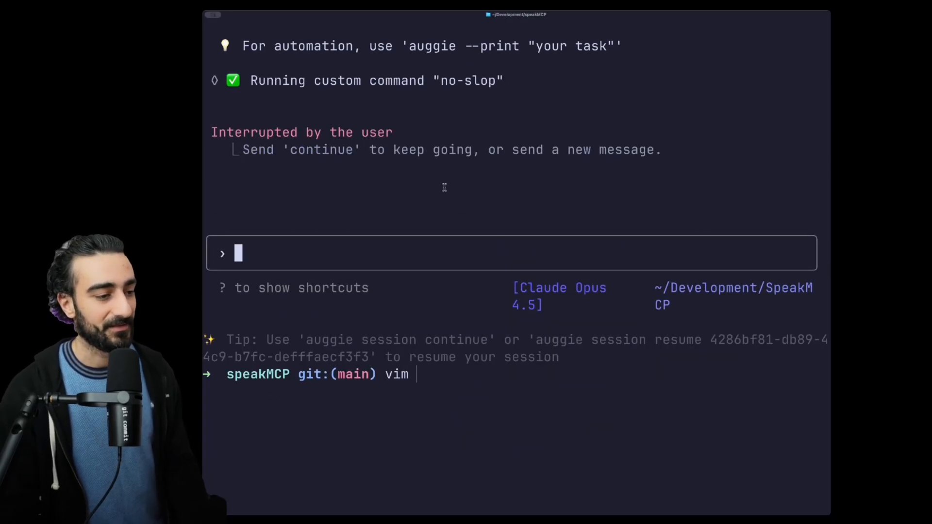
text(~/.augment)
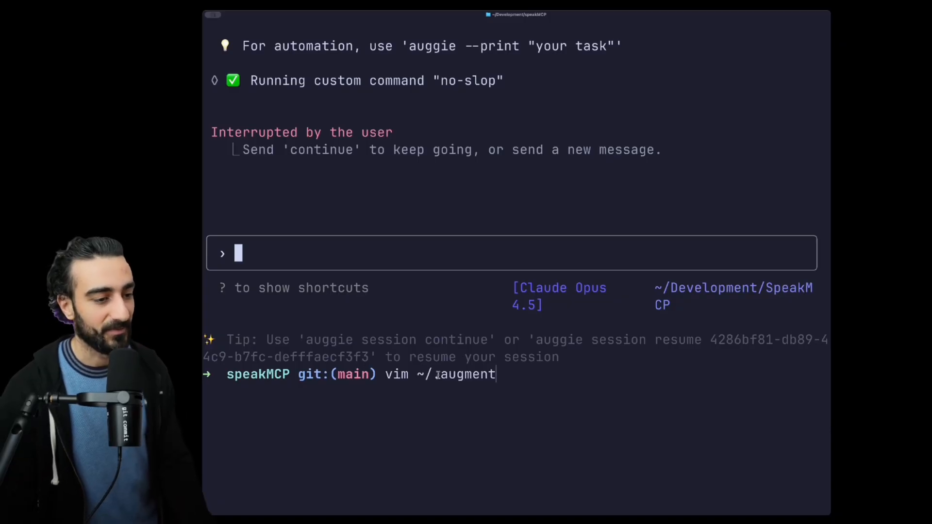
text(/commands)
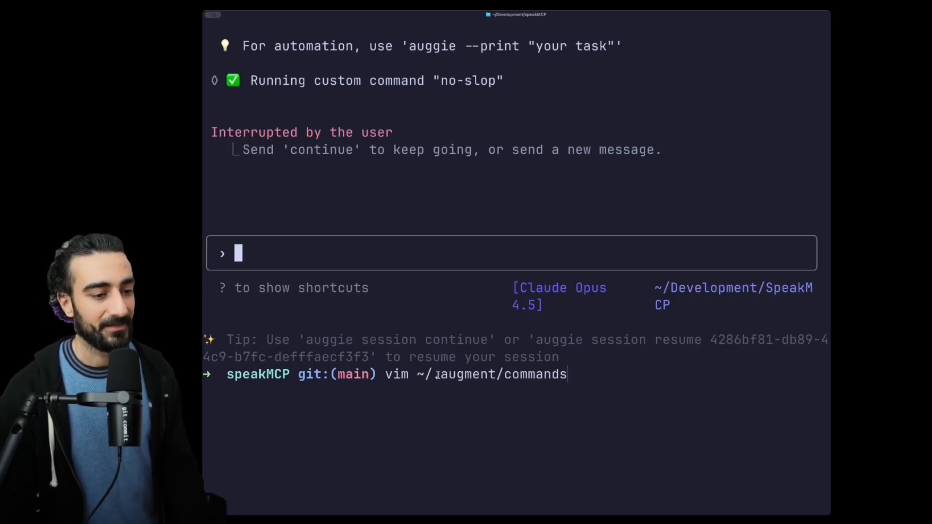
text(/no-slop.md)
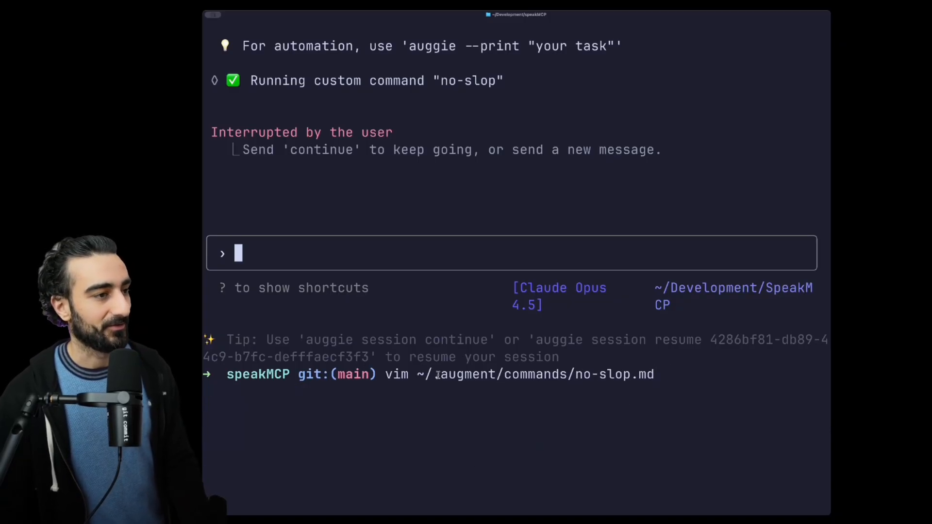
key(Enter)
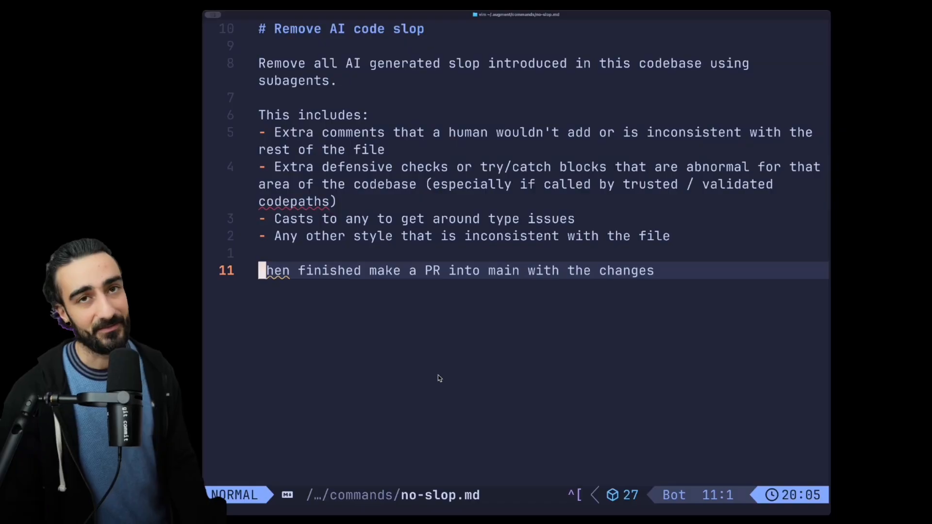
Step: Quit vim to close the no-slop command file
key(:)
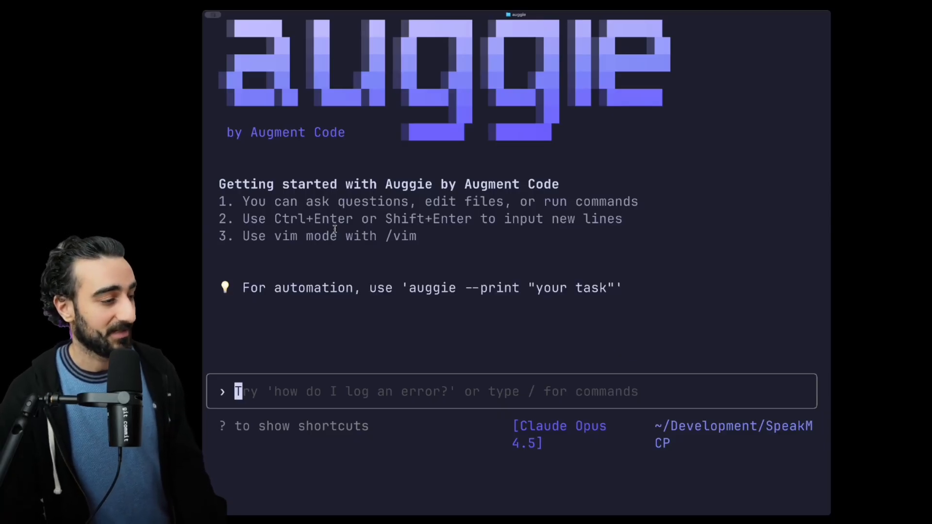
Step: Ask Auggie to use subagents to investigate room for improving code quality
text(use subagents to investigate room for)
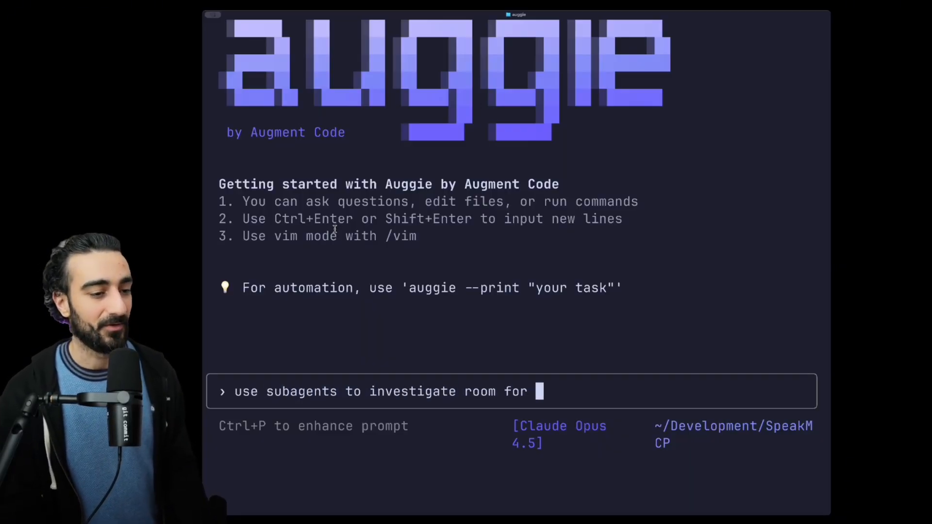
text(improving code q)
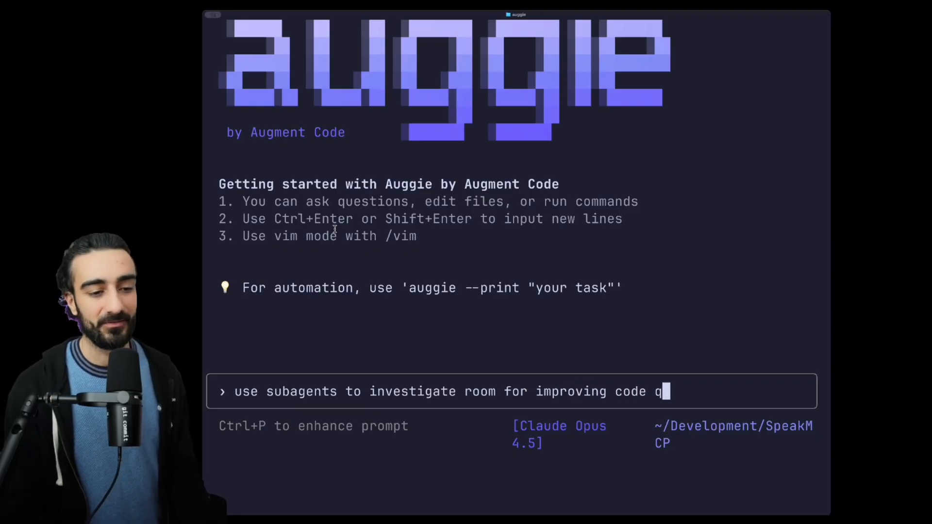
key(Enter)
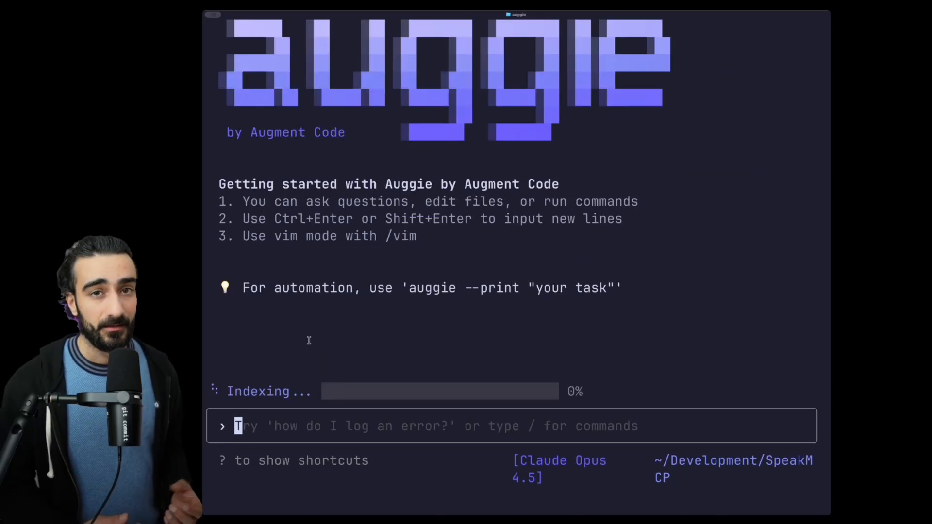
Step: Start the /image command to attach a desktop screenshot for the agent
text(/ima)
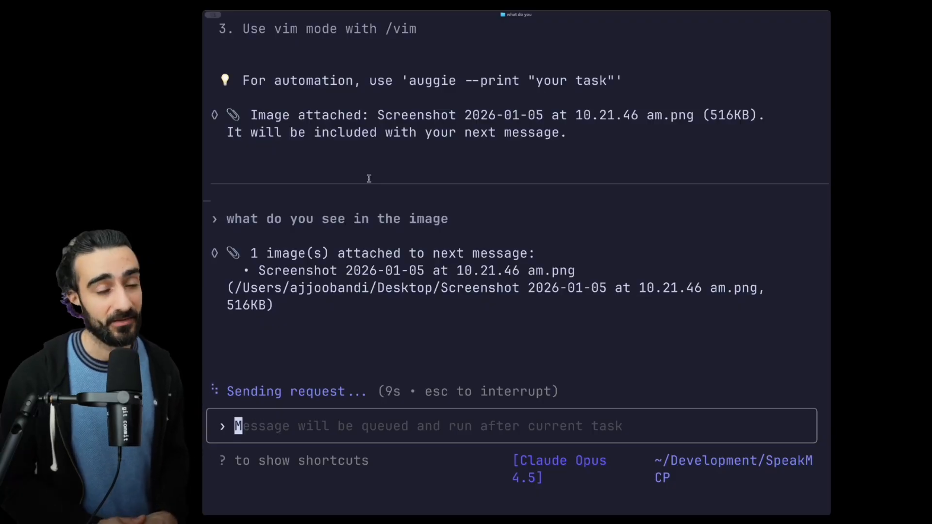
Step: Run /status to show Auggie CLI's system status
text(/stat)
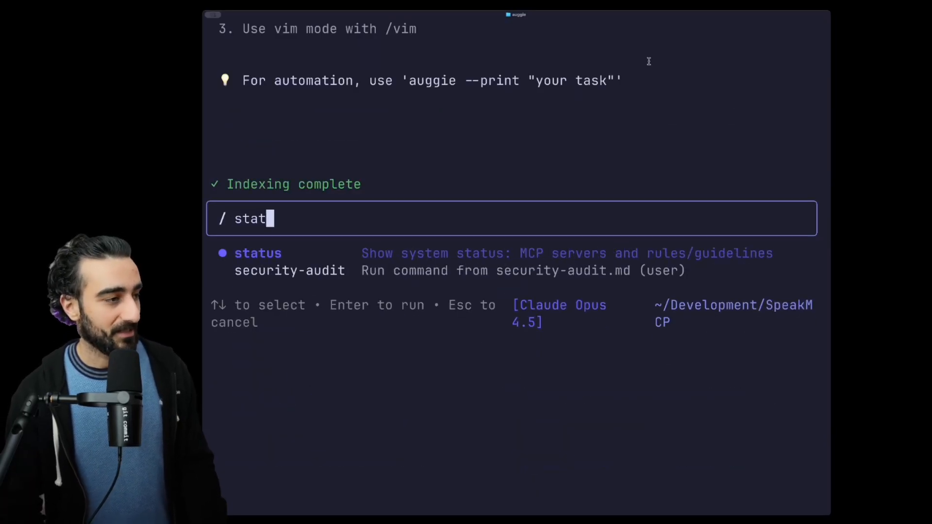
key(Enter)
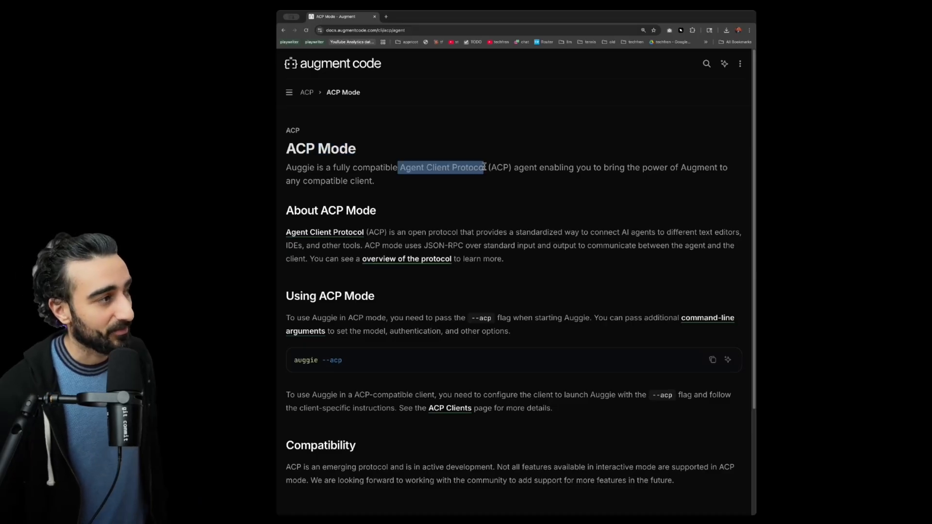
Step: Go from the ACP Mode docs to the ACP Clients page and review its client options
click(487, 167)
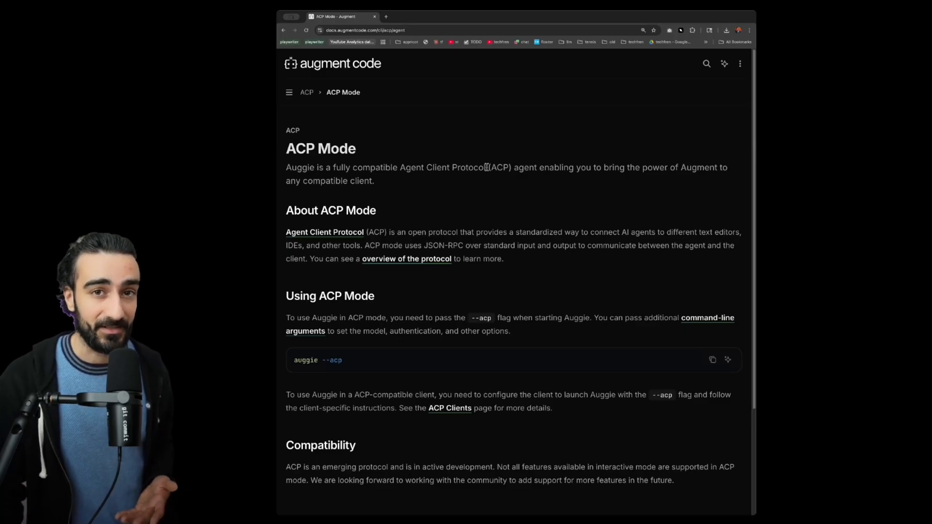
click(449, 408)
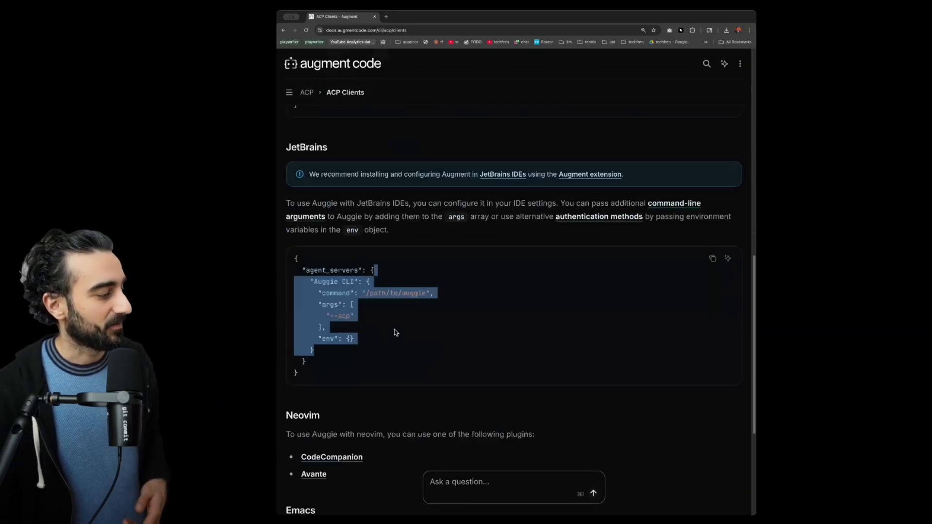
scroll(down, 3)
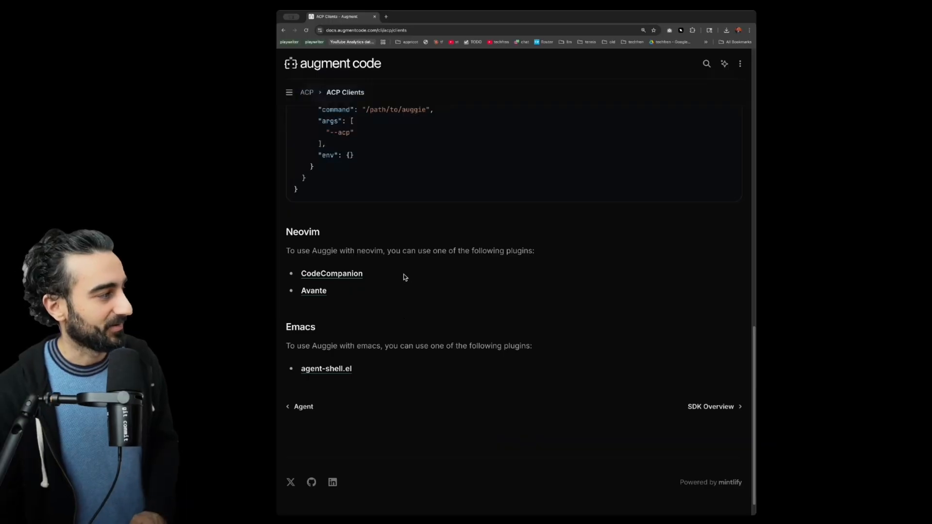
mouse_move(463, 269)
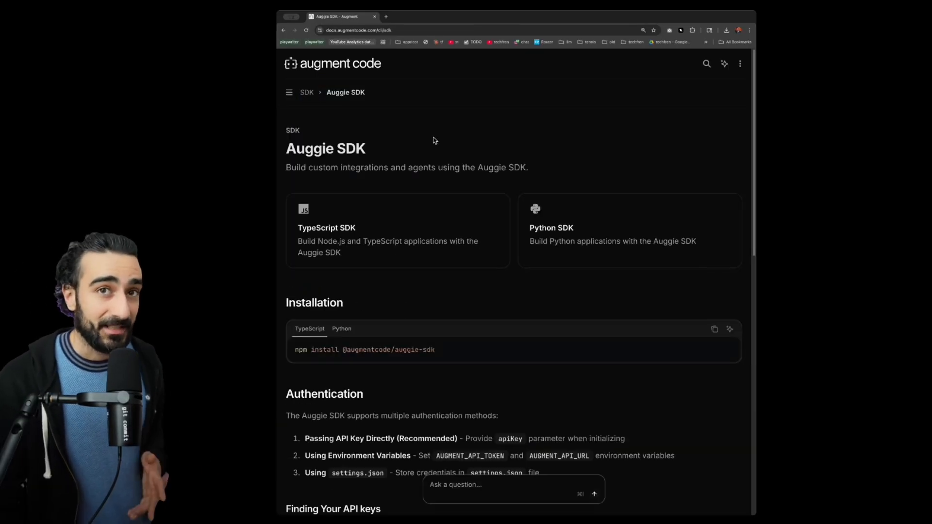
mouse_move(552, 238)
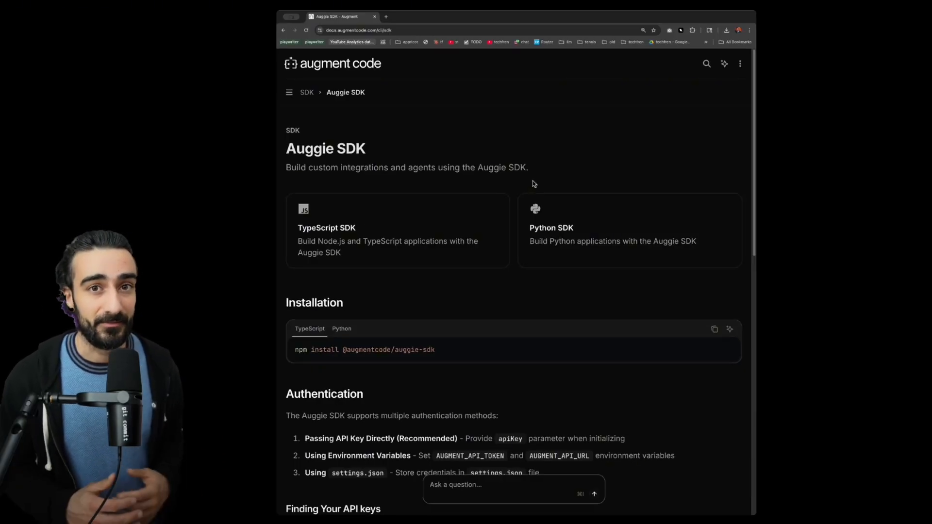
mouse_move(544, 184)
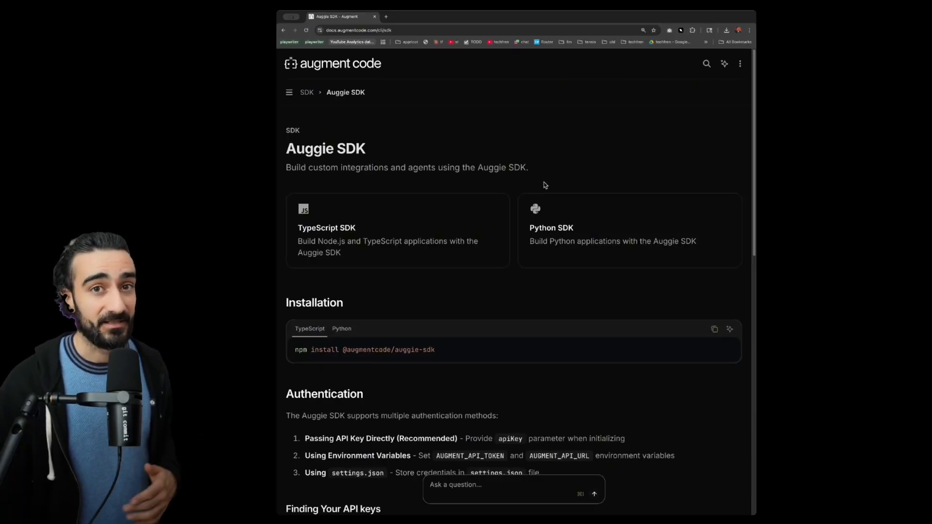
scroll(down, 3)
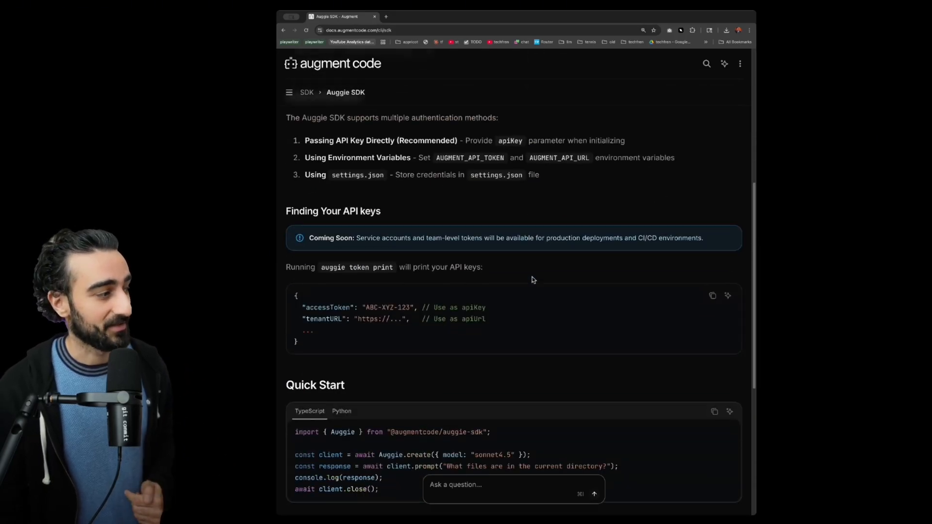
scroll(down, 3)
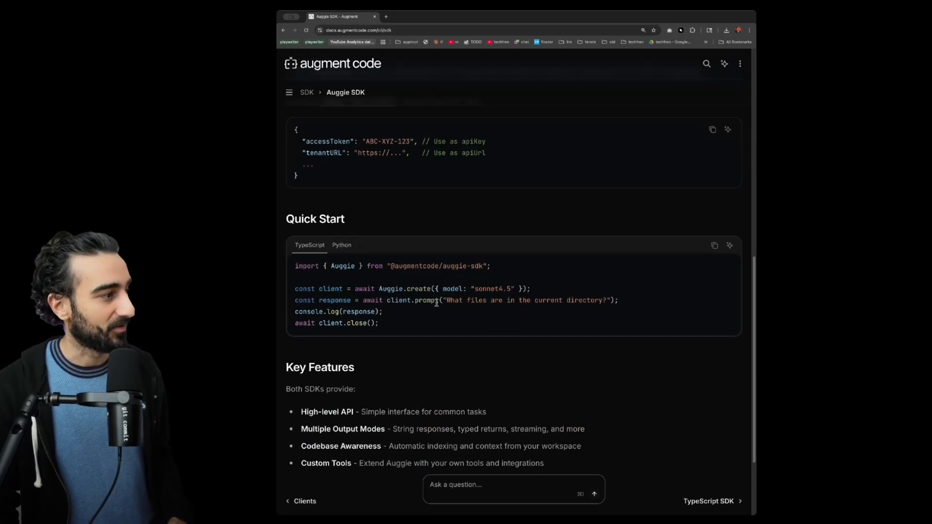
scroll(down, 3)
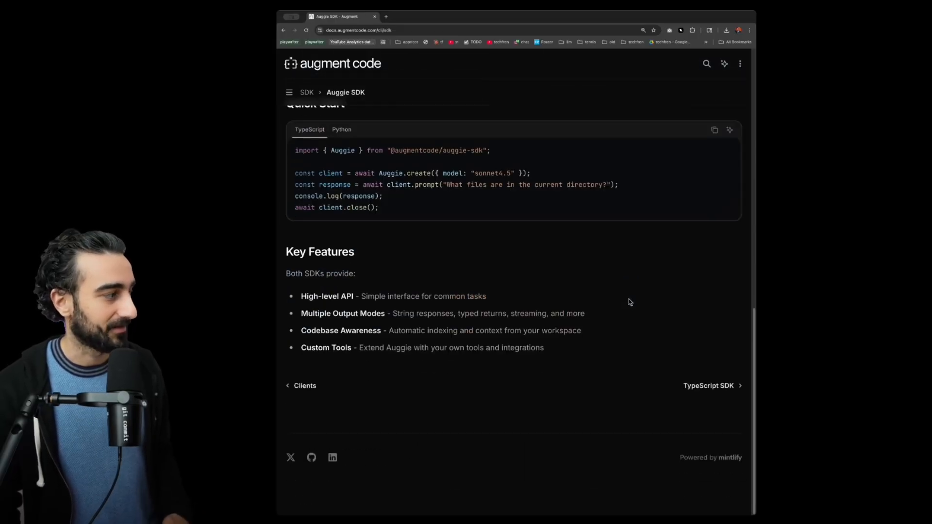